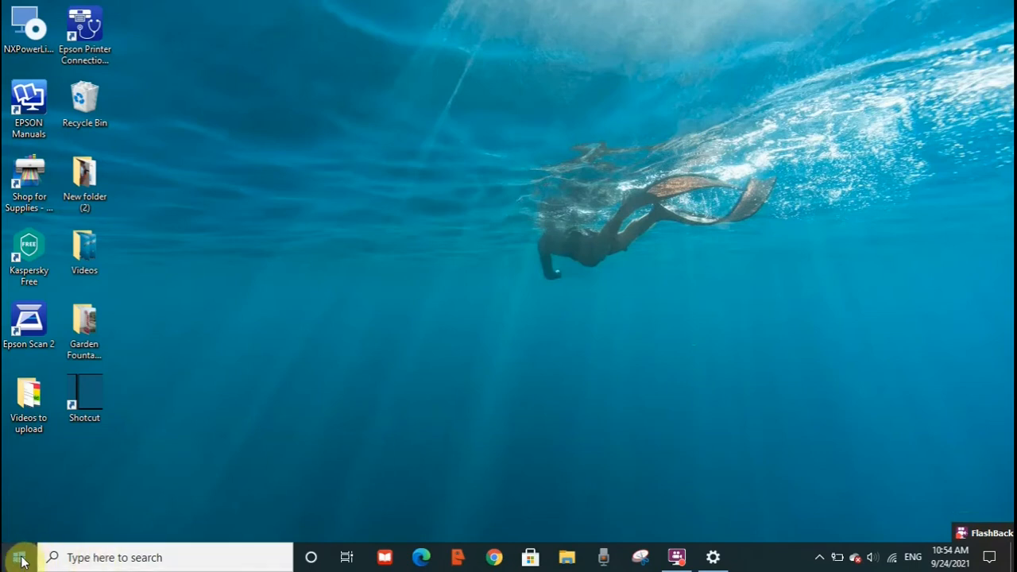
Reach the Date & time page showing (UTC-05:00) Eastern Time (US & Canada).
click(19, 555)
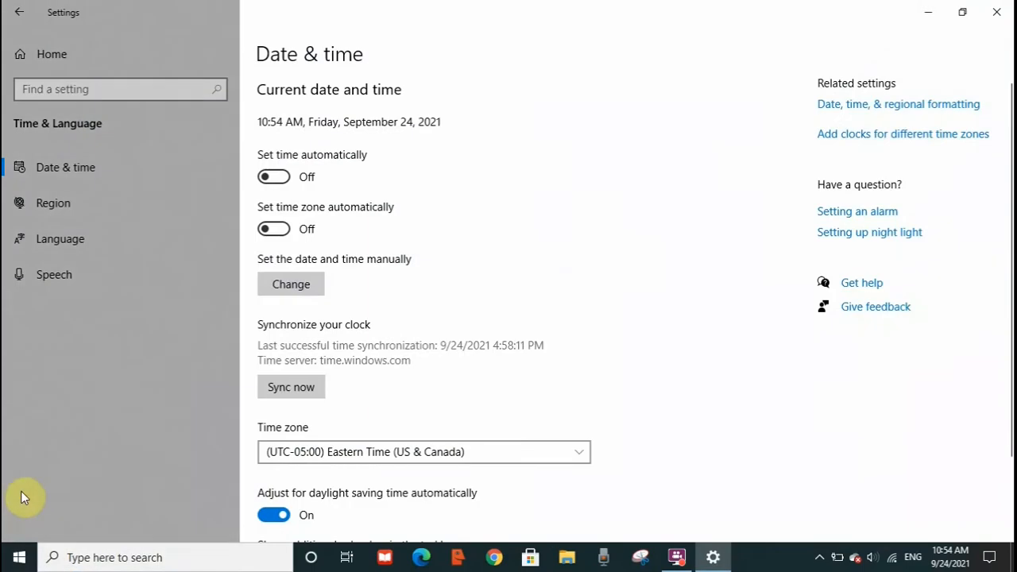
mouse_move(394, 142)
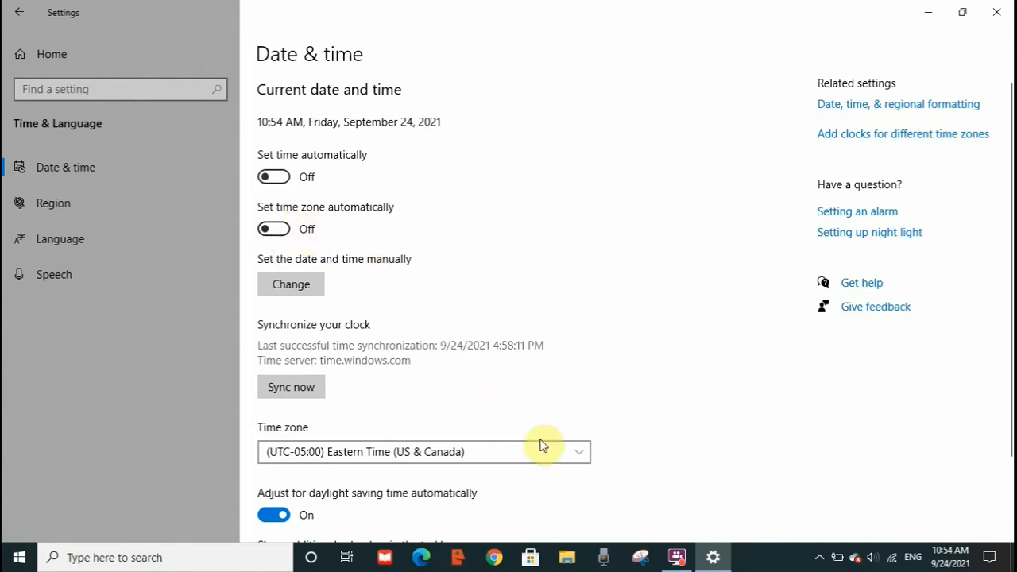
mouse_move(566, 459)
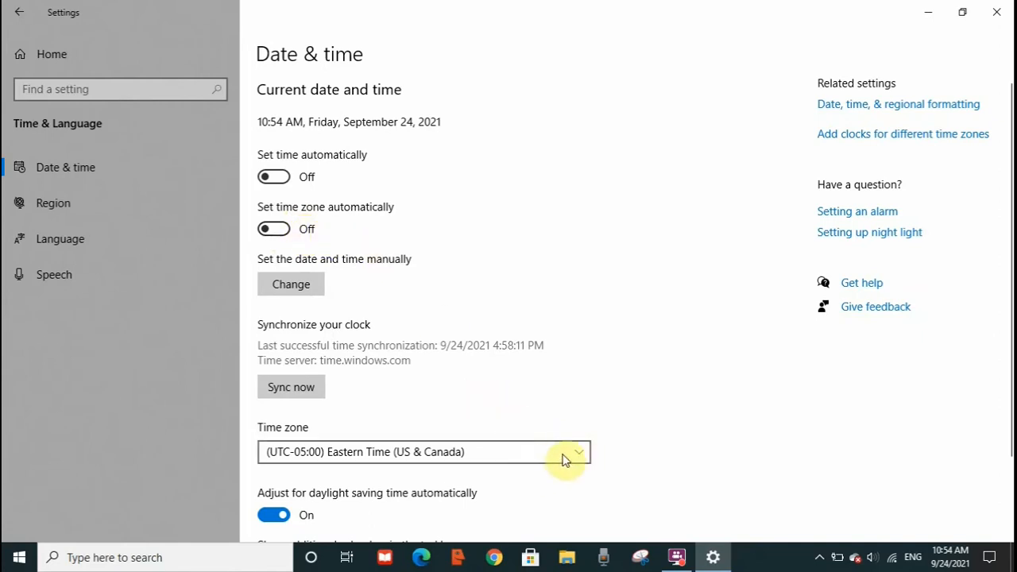
Change the time zone to (UTC-10:00) Hawaii, so the clock reads 4:55 AM.
click(579, 451)
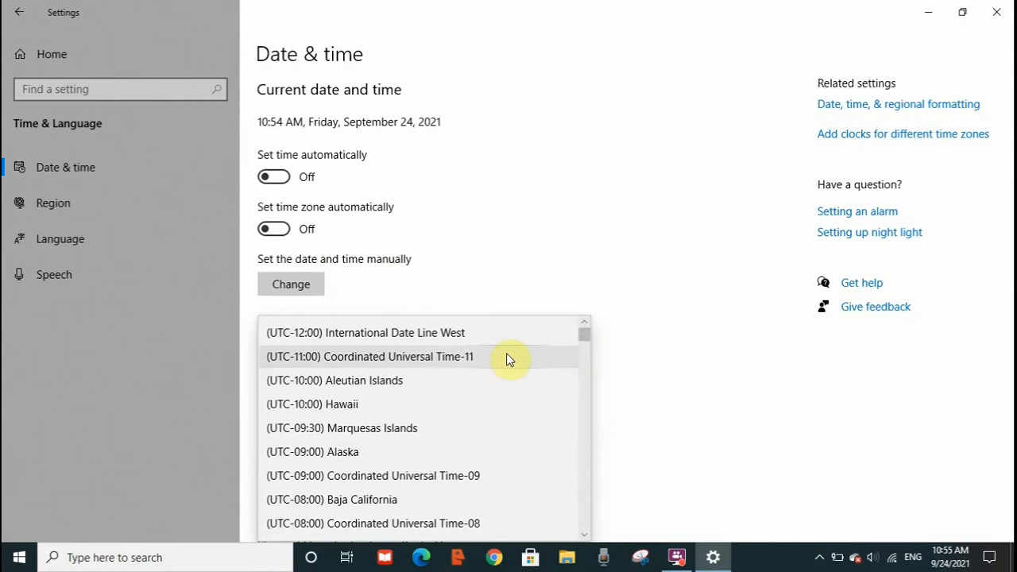
mouse_move(446, 404)
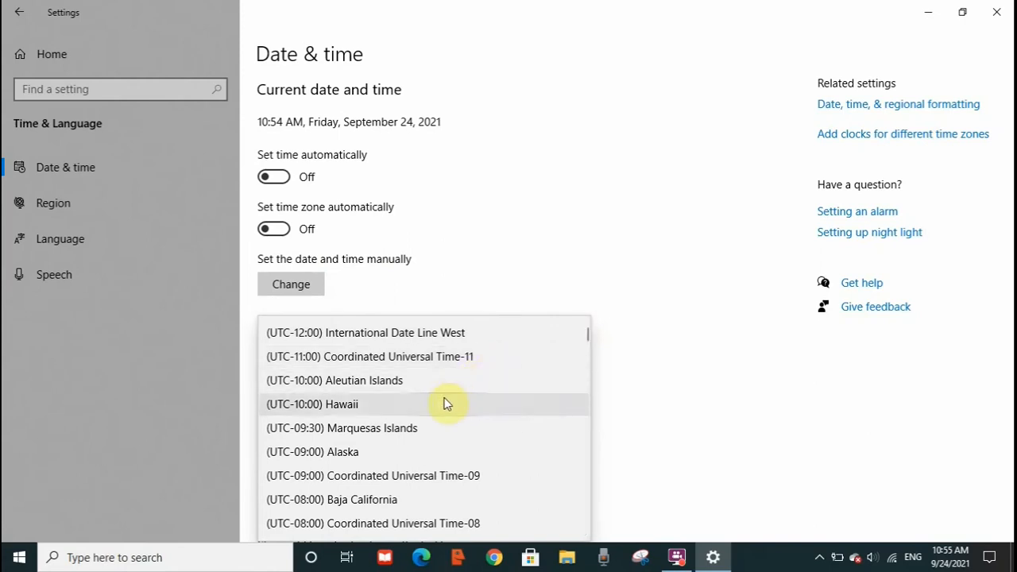
click(312, 404)
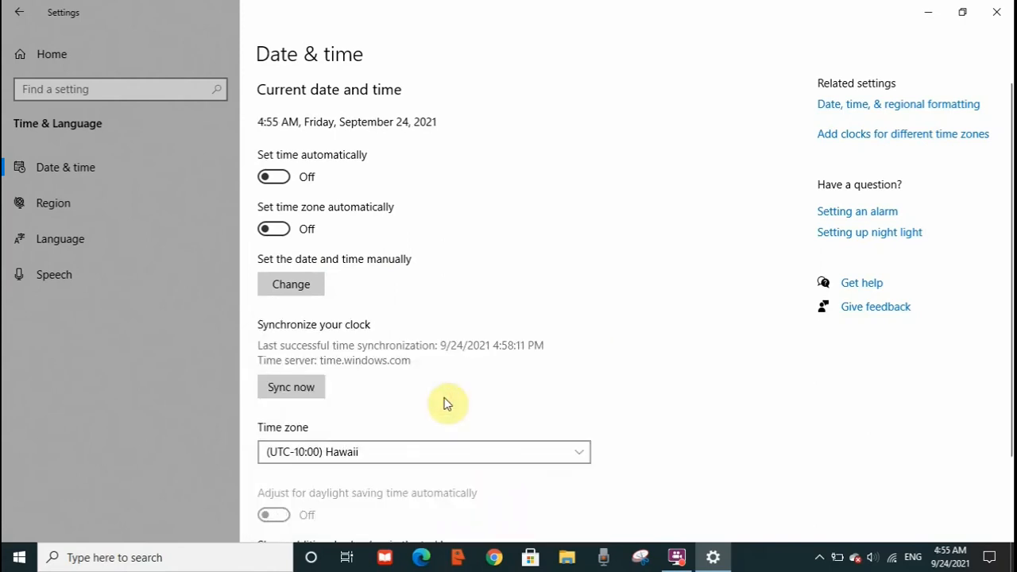
mouse_move(469, 423)
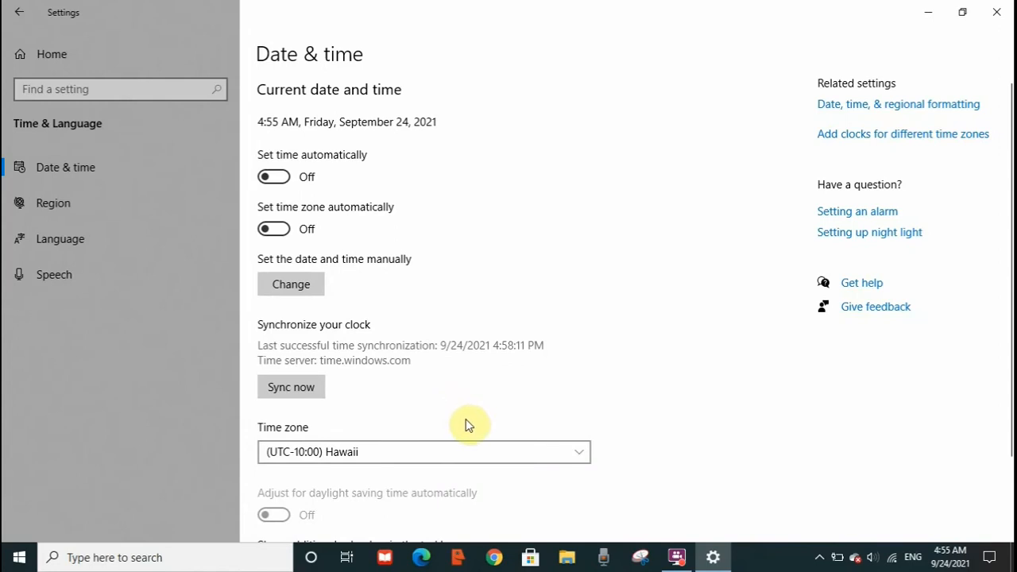
mouse_move(422, 455)
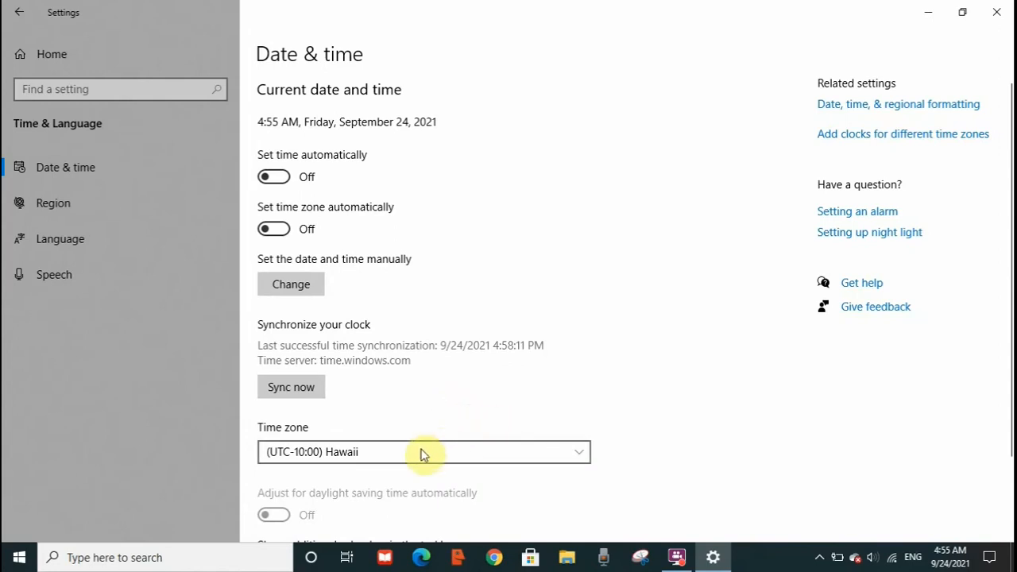
mouse_move(1008, 181)
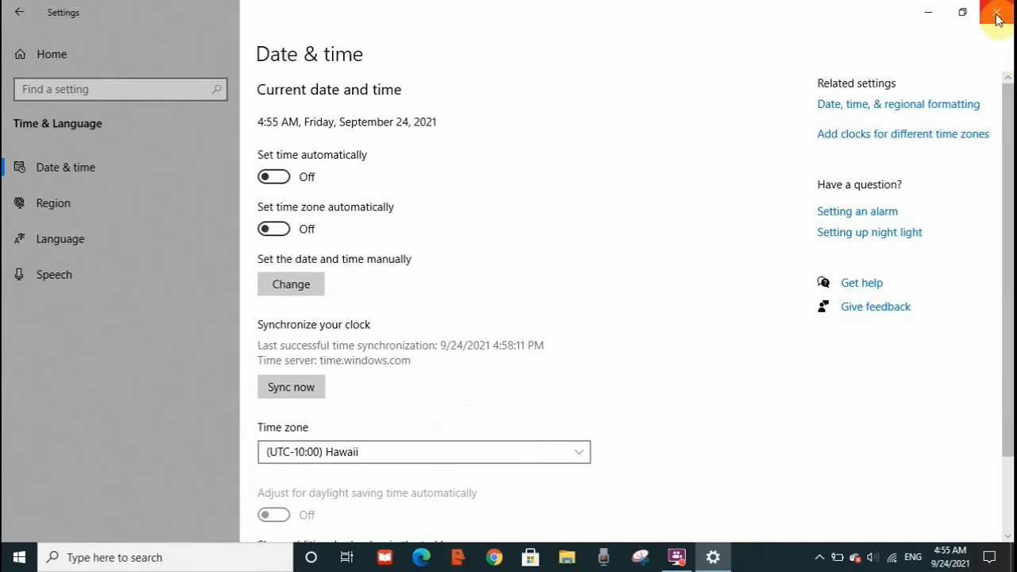
mouse_move(963, 12)
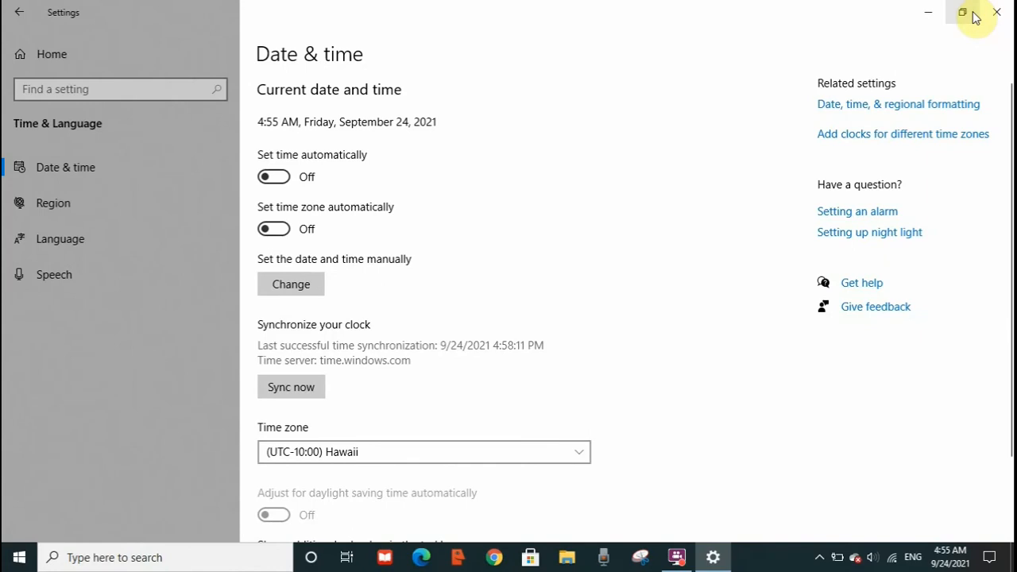
mouse_move(417, 187)
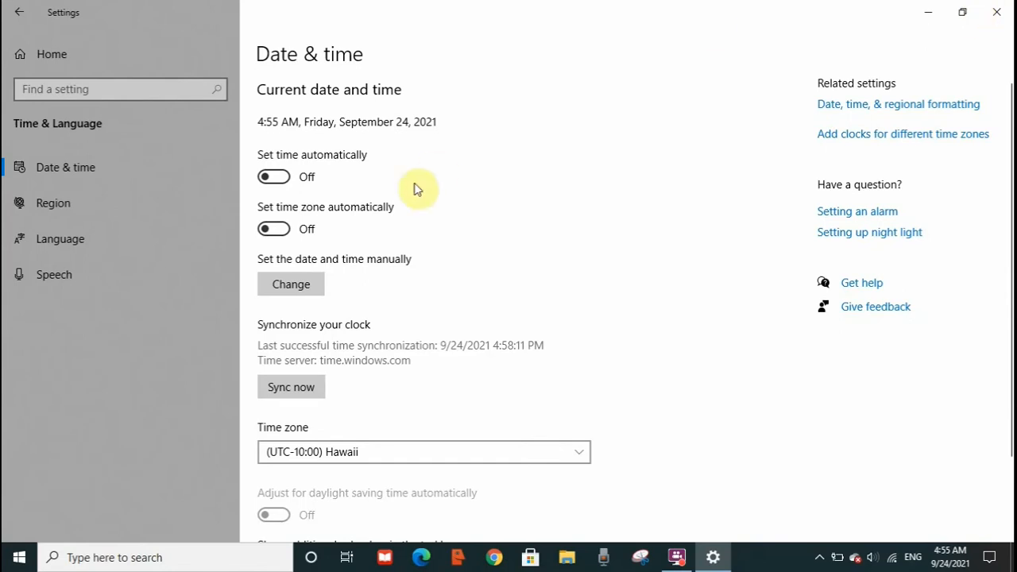
click(115, 558)
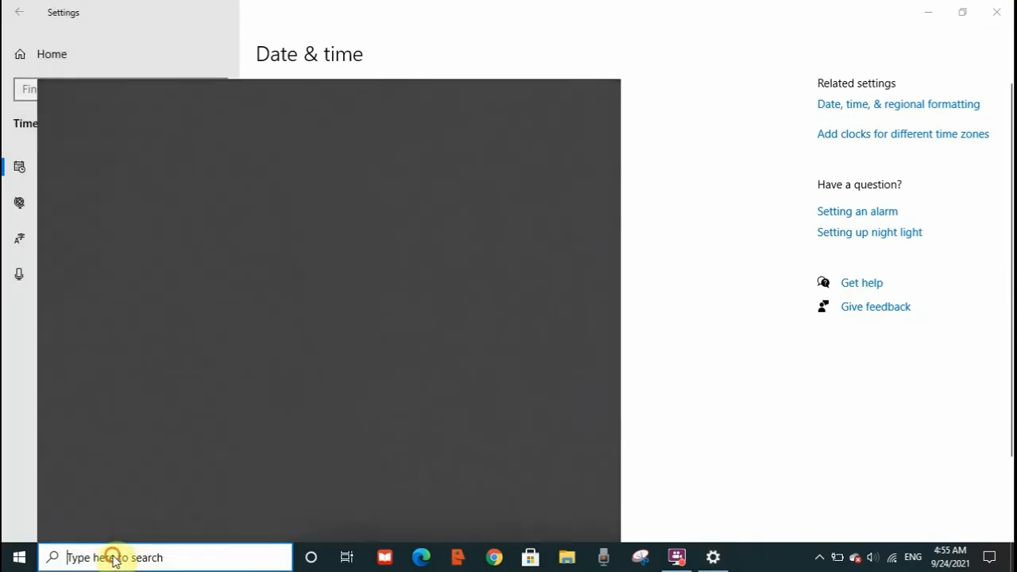
Search Windows for 'control' to bring up Control Panel as the best match.
text(control)
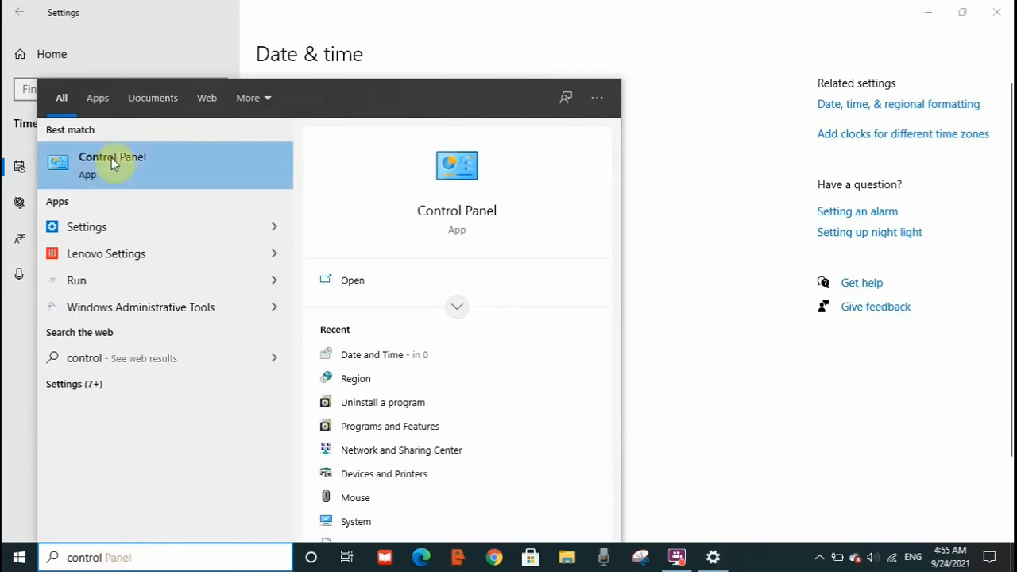
mouse_move(350, 334)
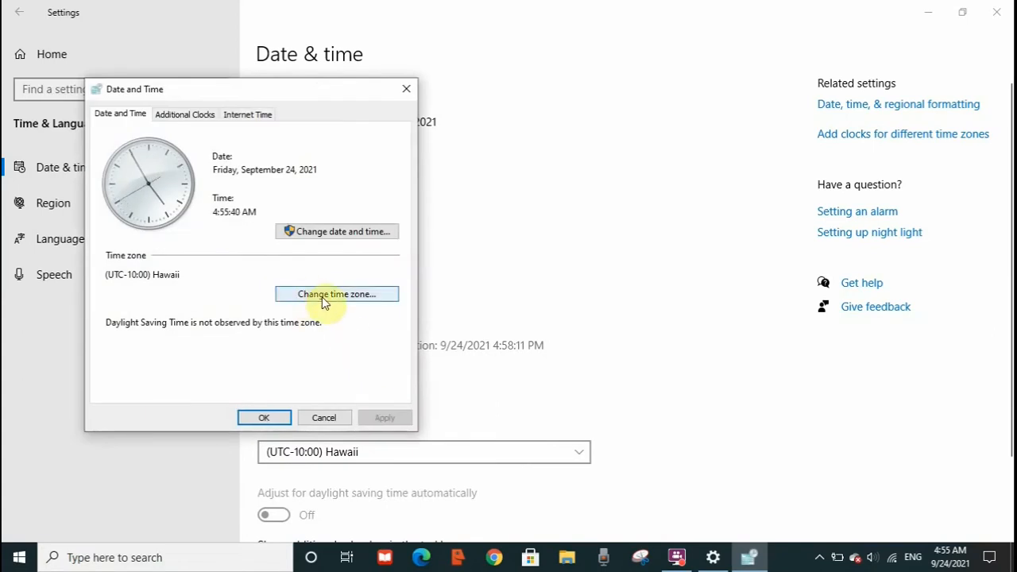
Keep (UTC-10:00) Hawaii in Control Panel's time zone settings and close the Date and Time dialog.
click(337, 294)
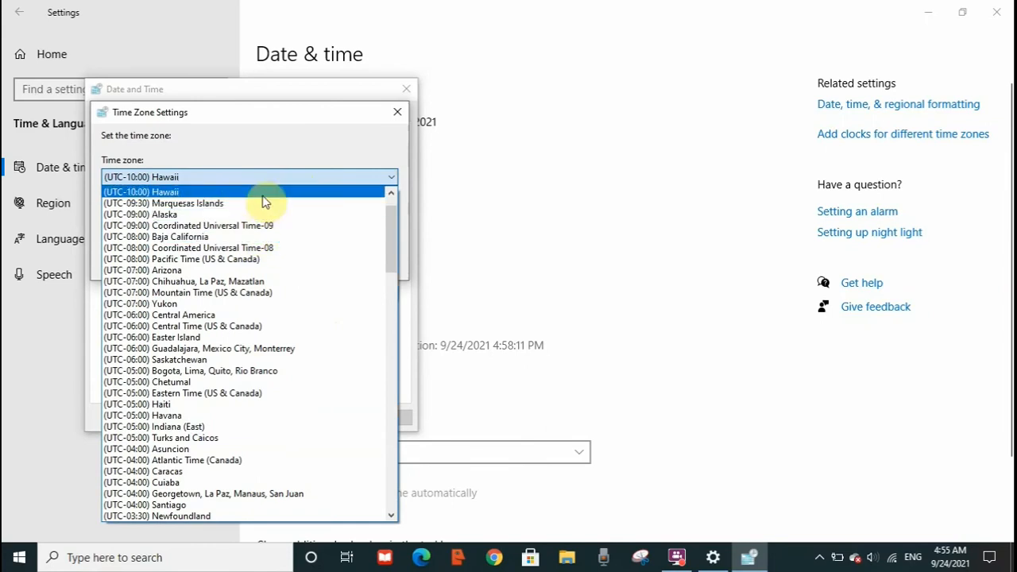
click(140, 190)
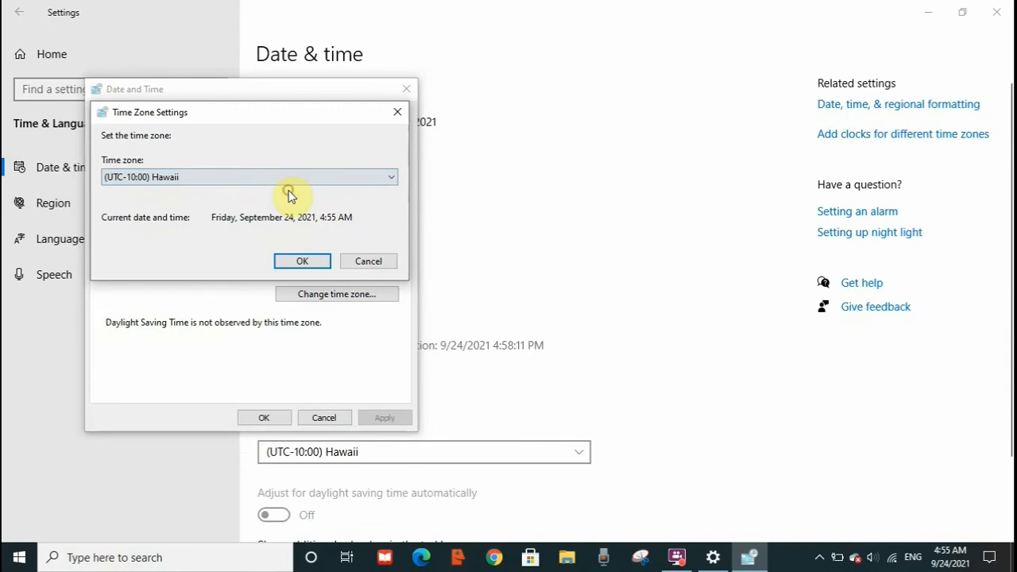
click(302, 261)
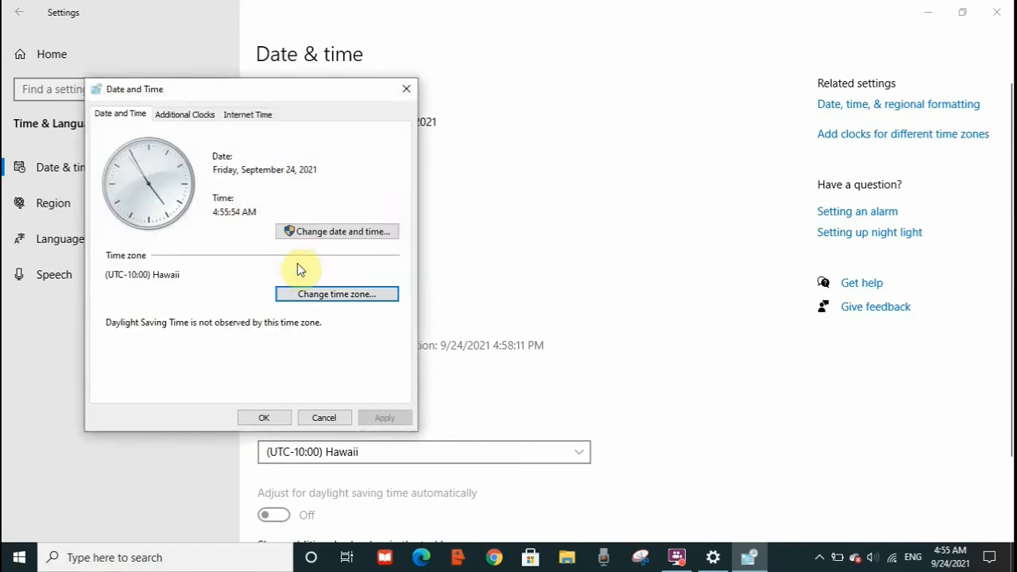
mouse_move(342, 328)
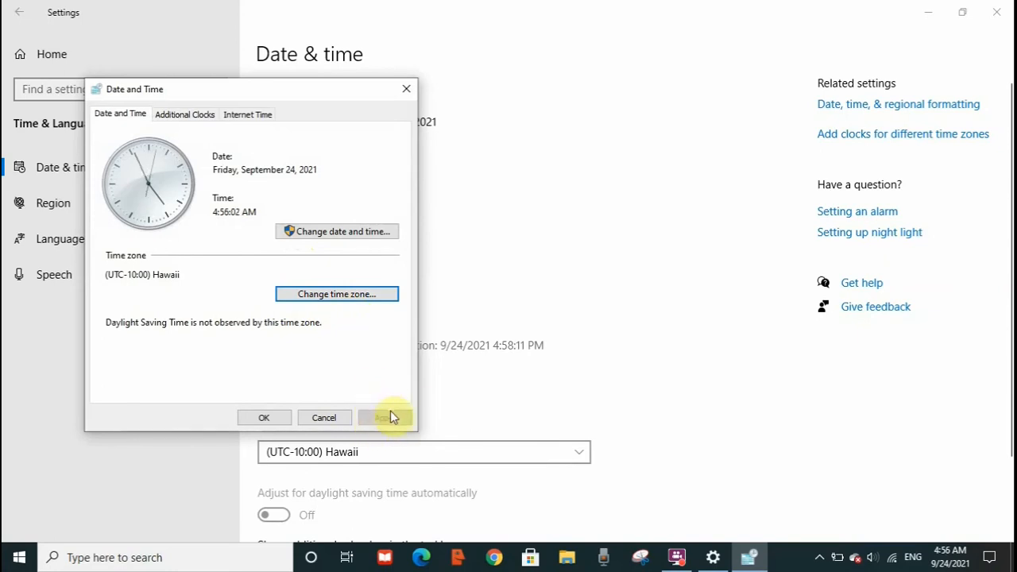
mouse_move(364, 378)
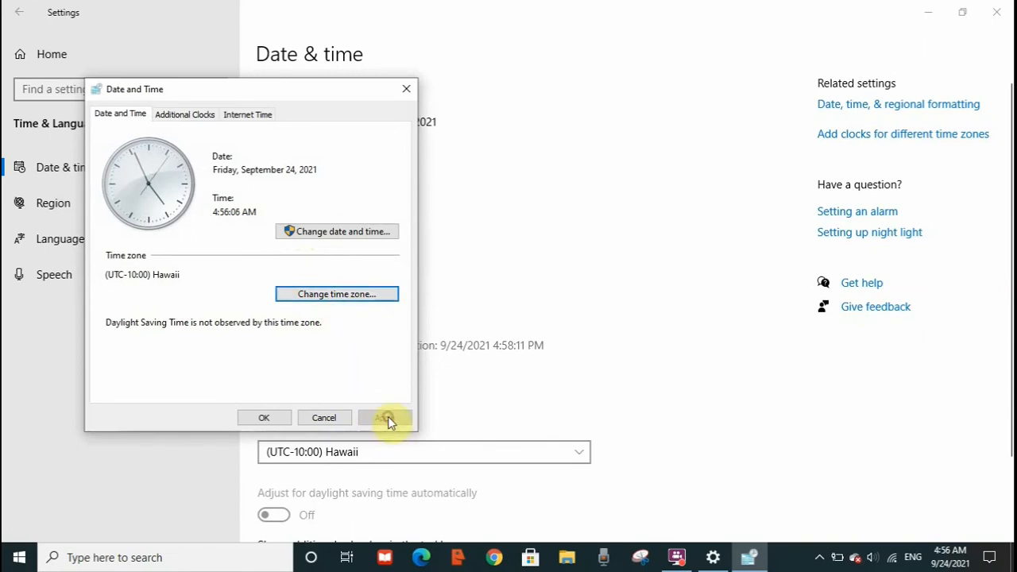
mouse_move(339, 422)
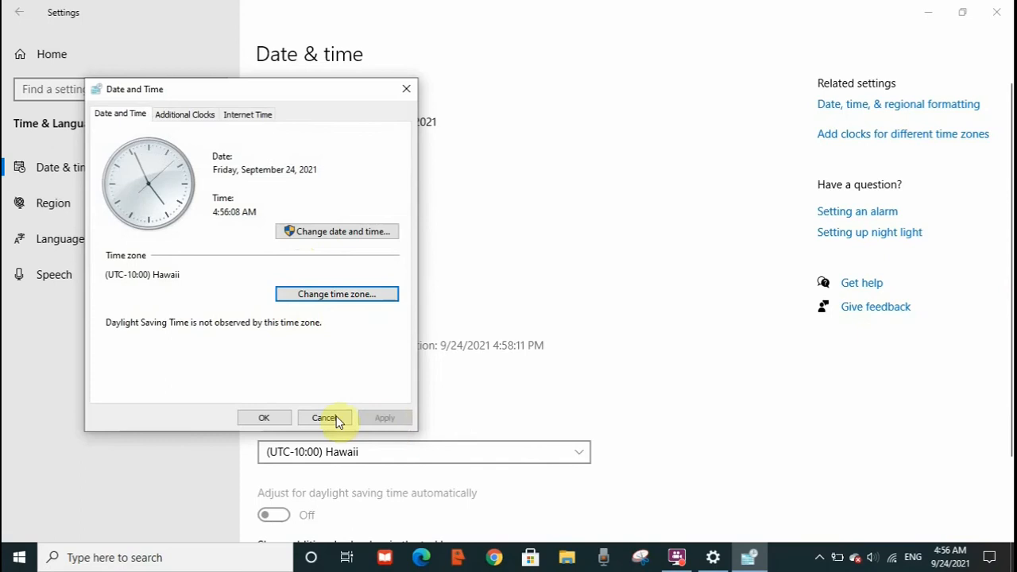
click(325, 418)
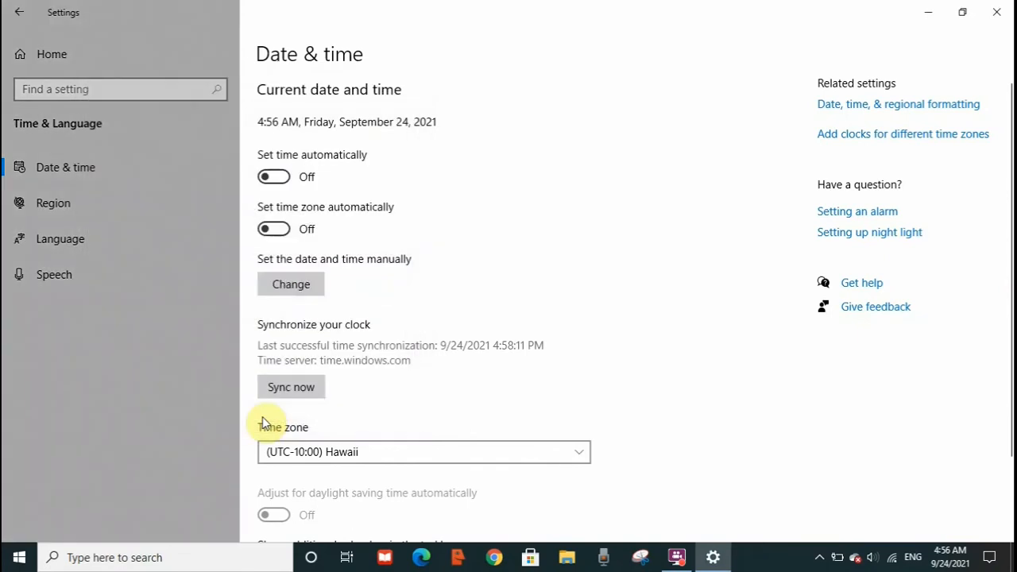
mouse_move(200, 529)
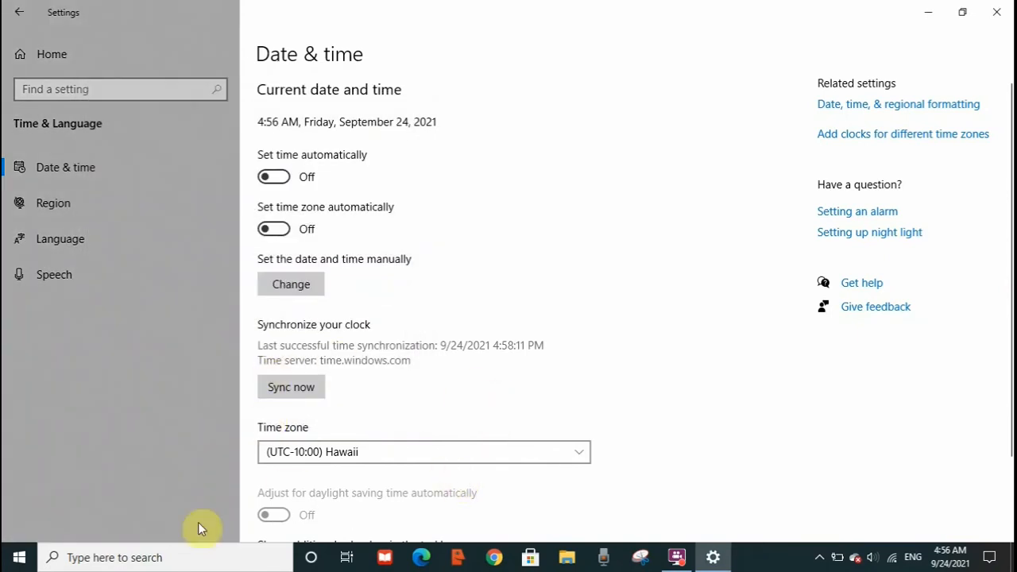
mouse_move(141, 310)
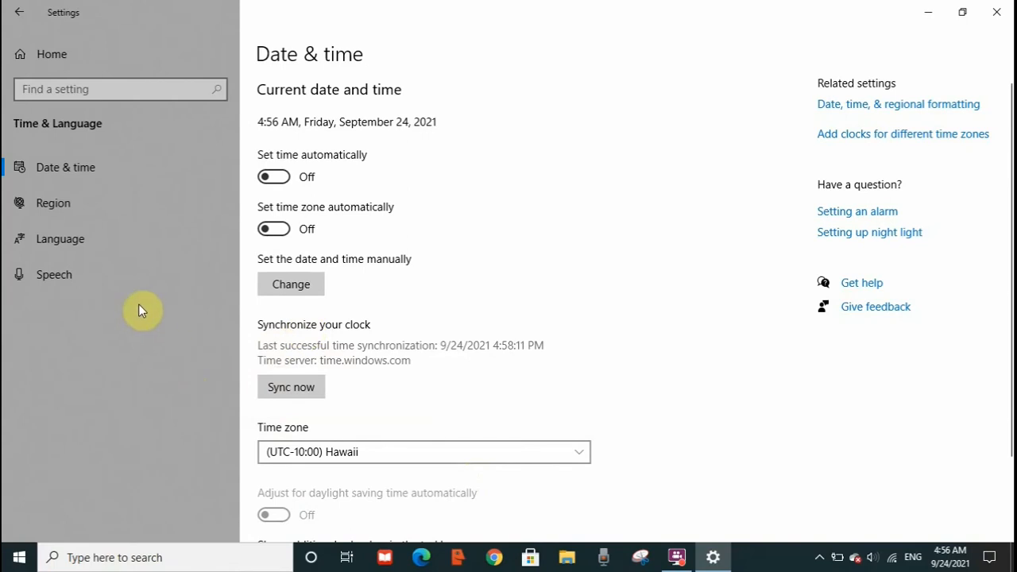
mouse_move(95, 176)
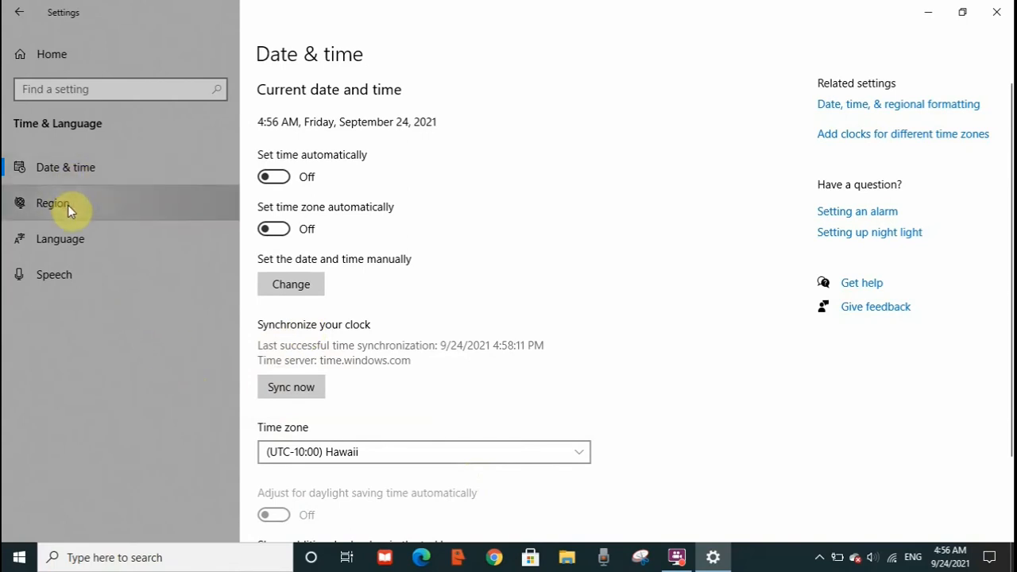
Show the Region page with Country or region reading United States.
click(52, 203)
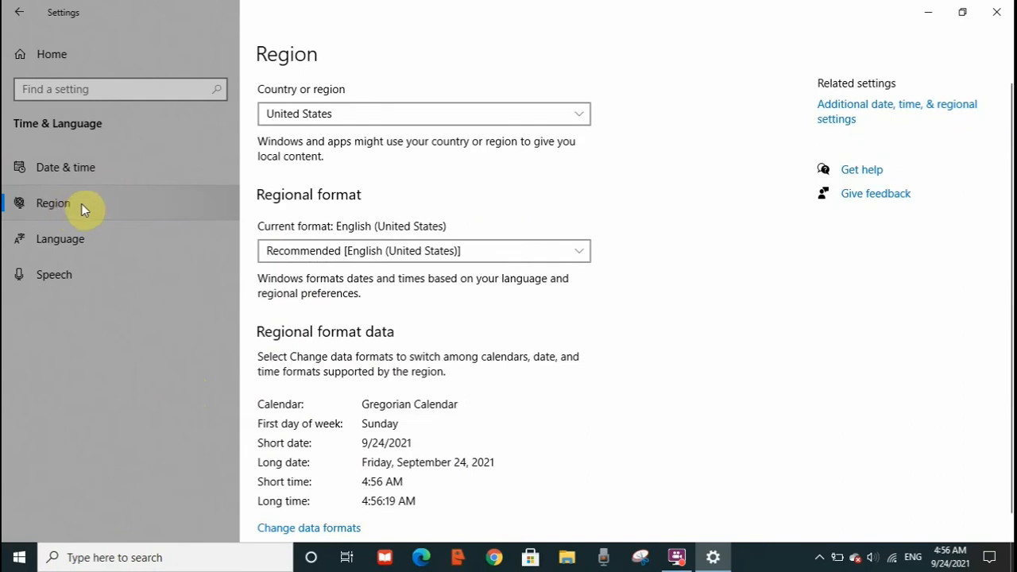
mouse_move(553, 132)
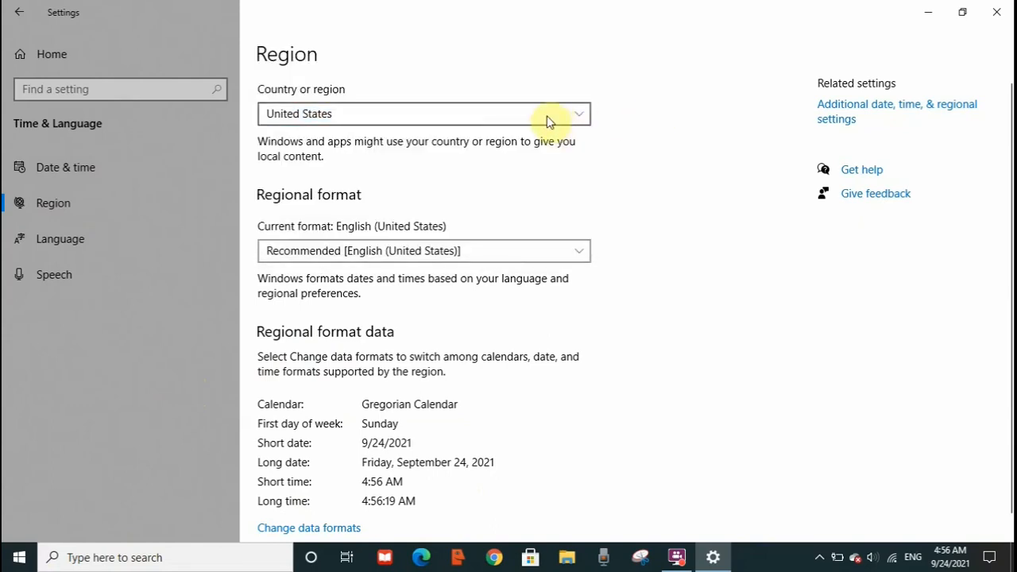
mouse_move(556, 118)
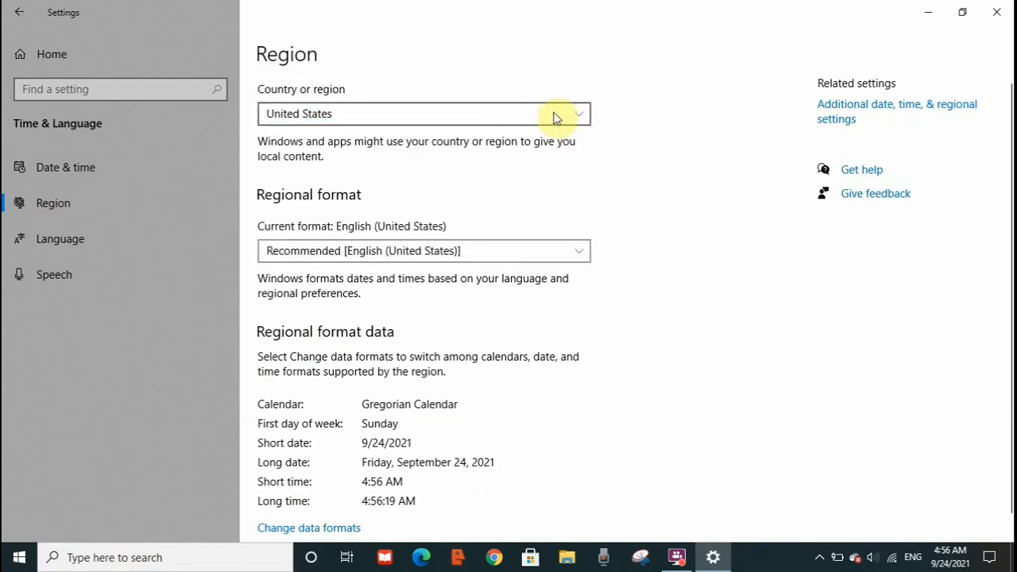
mouse_move(553, 120)
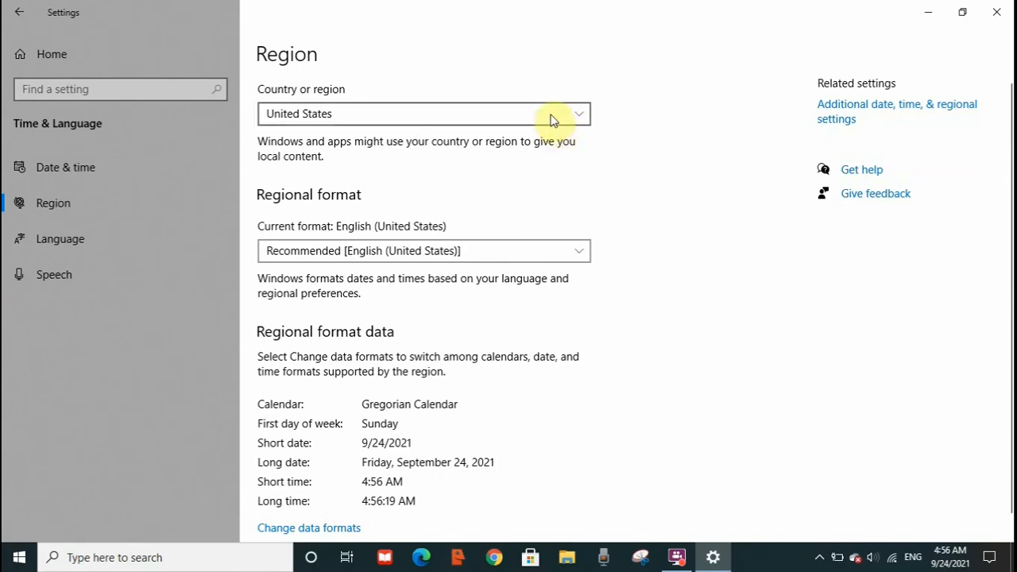
mouse_move(504, 230)
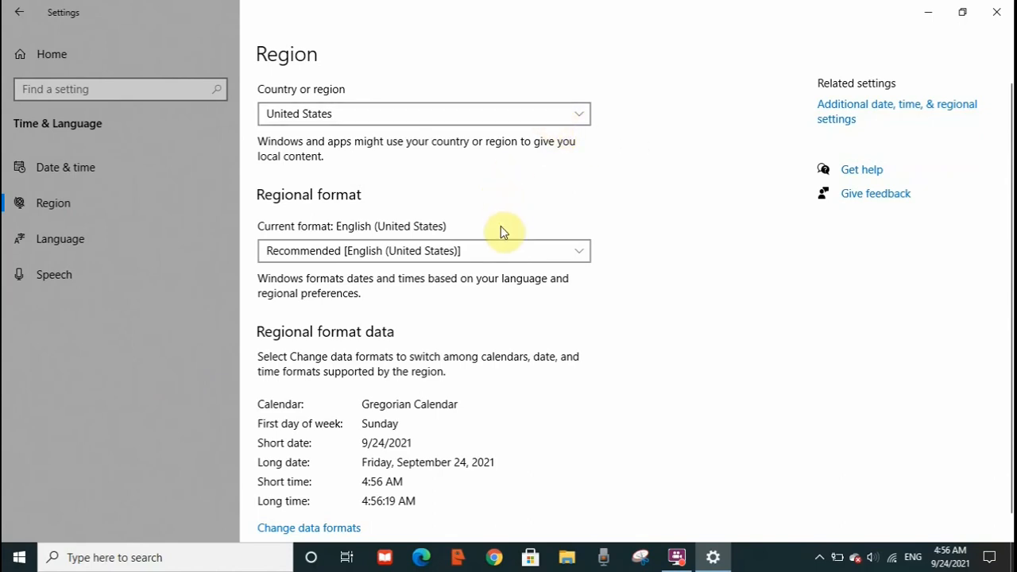
mouse_move(996, 16)
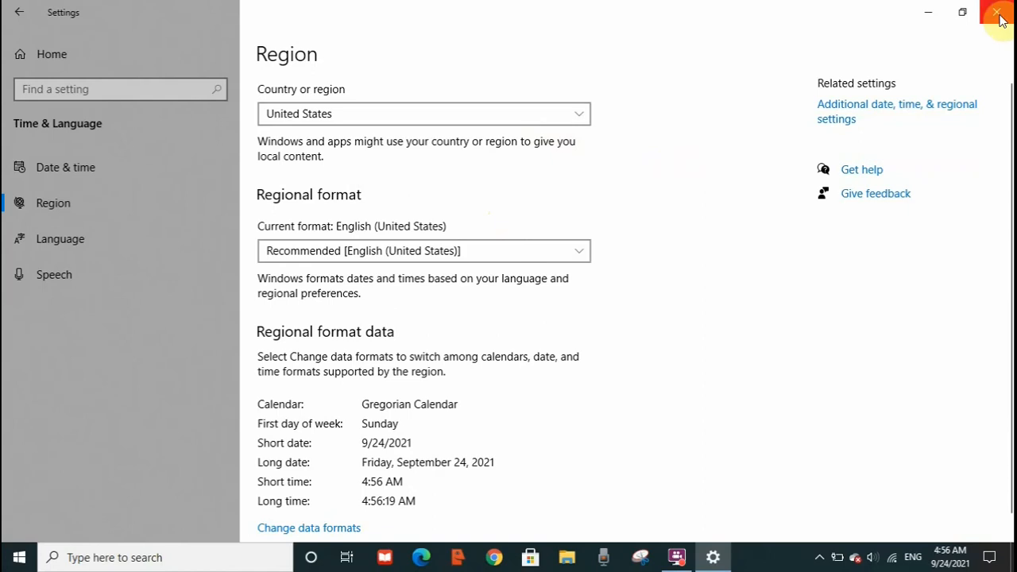
mouse_move(1002, 15)
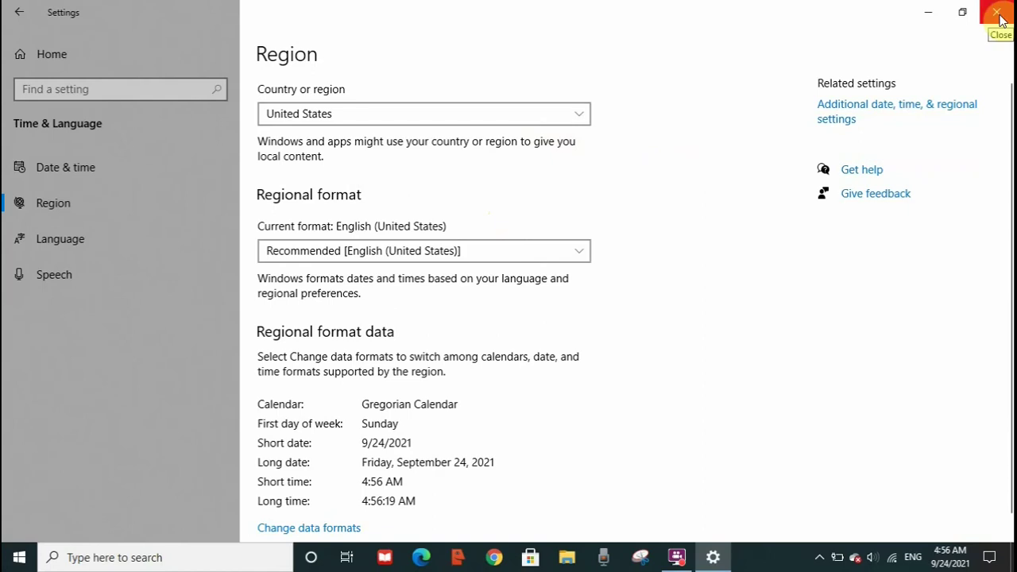
Close Settings and search Windows for 'recover' to find Recovery options.
click(1002, 13)
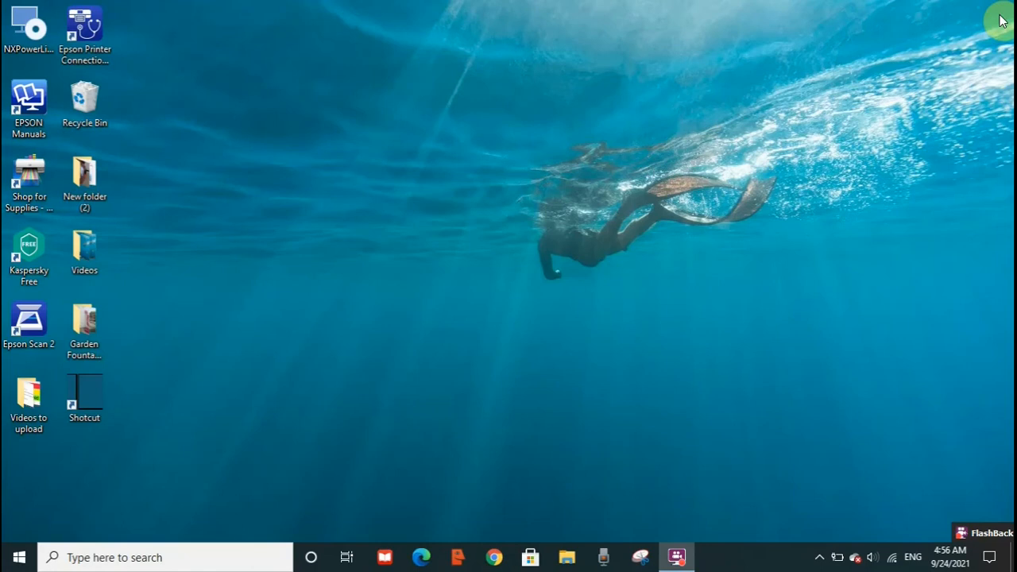
mouse_move(663, 118)
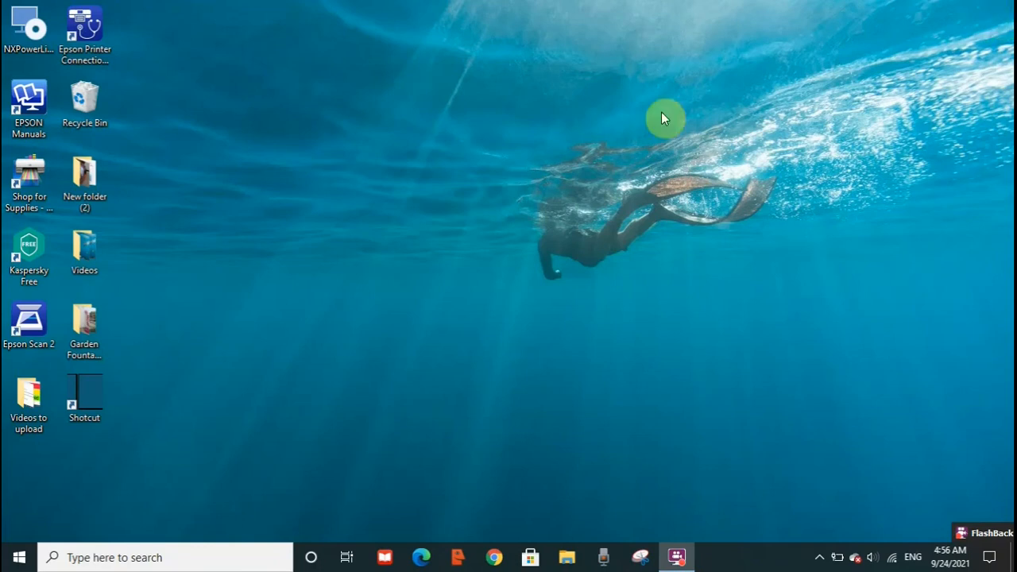
mouse_move(512, 222)
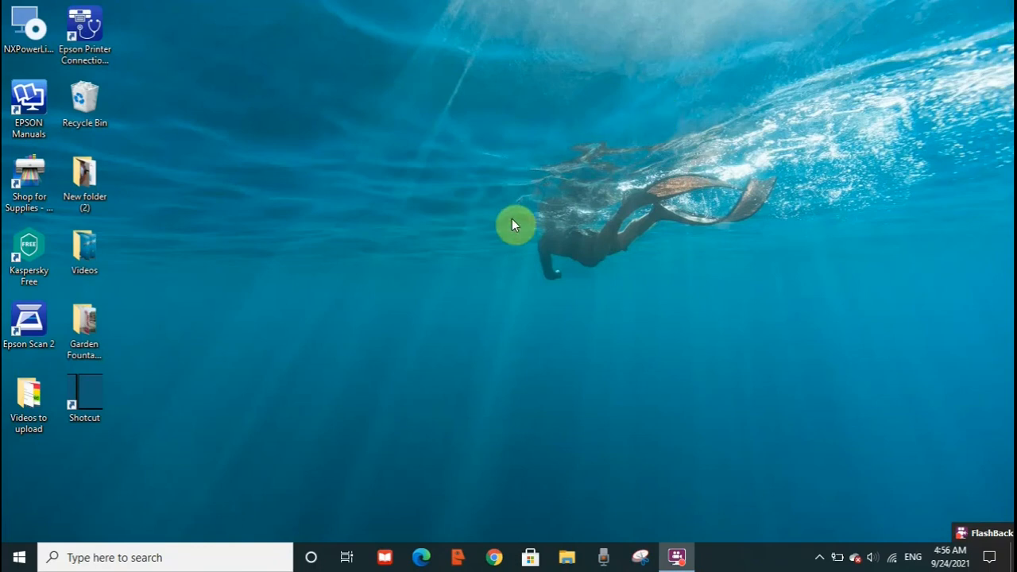
mouse_move(150, 544)
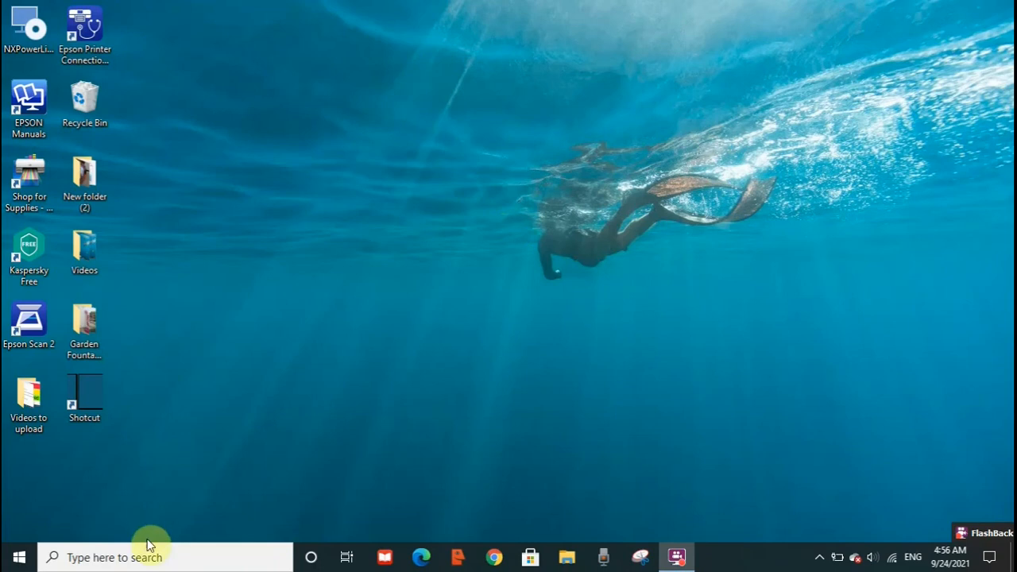
mouse_move(133, 561)
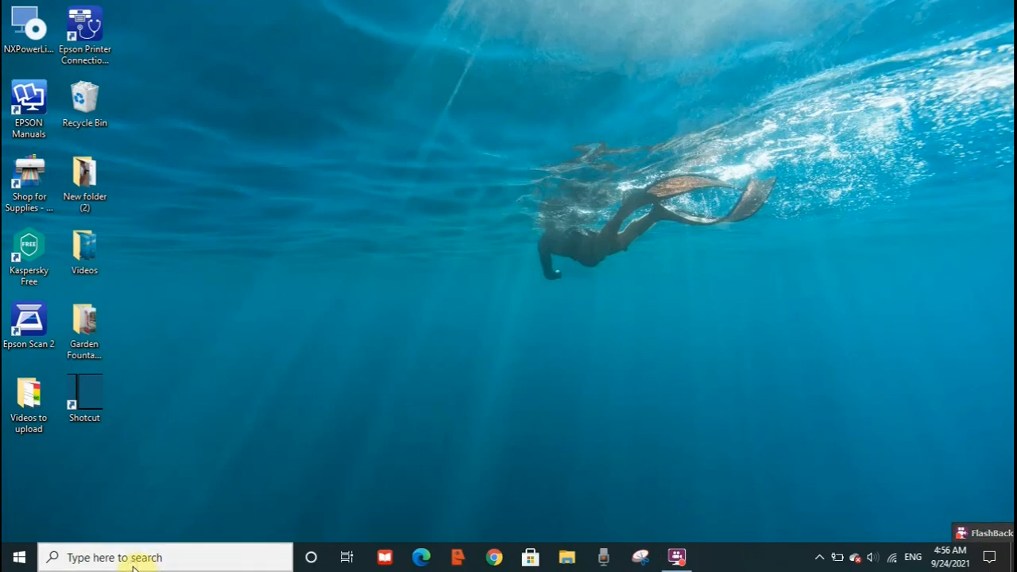
text(recovery options)
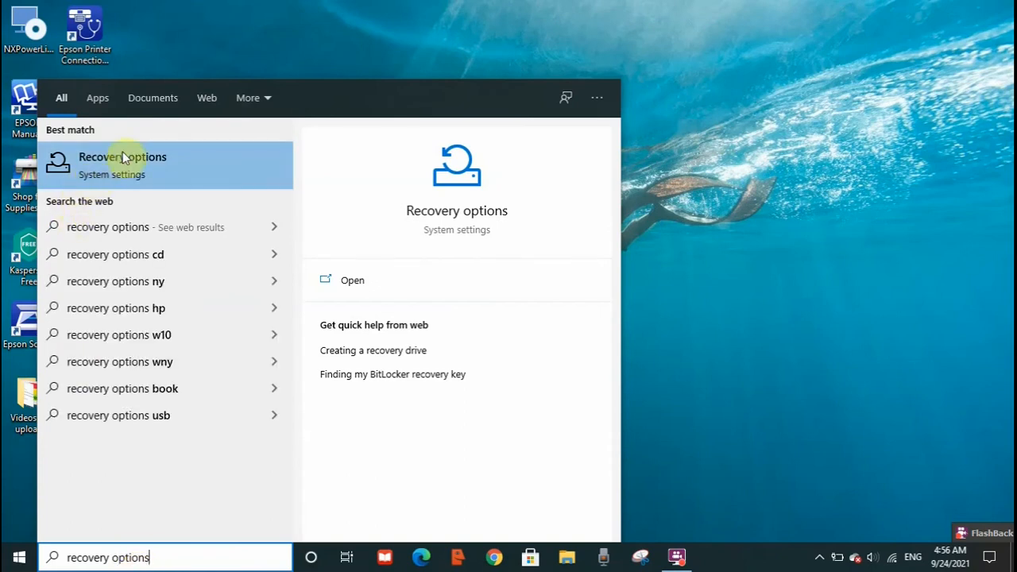
Open the Recovery page under Update & Security with Advanced startup in view.
click(124, 157)
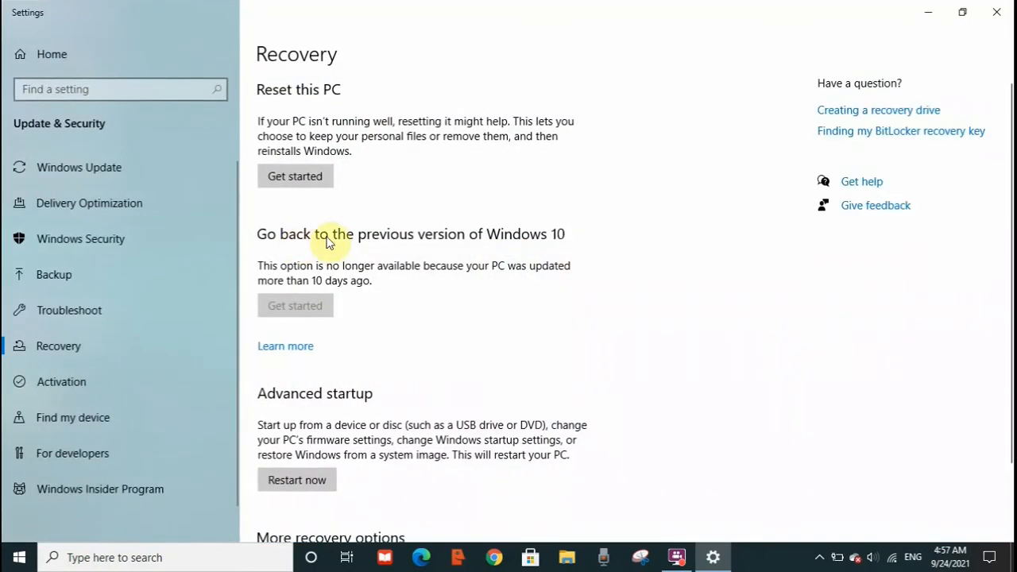
mouse_move(382, 401)
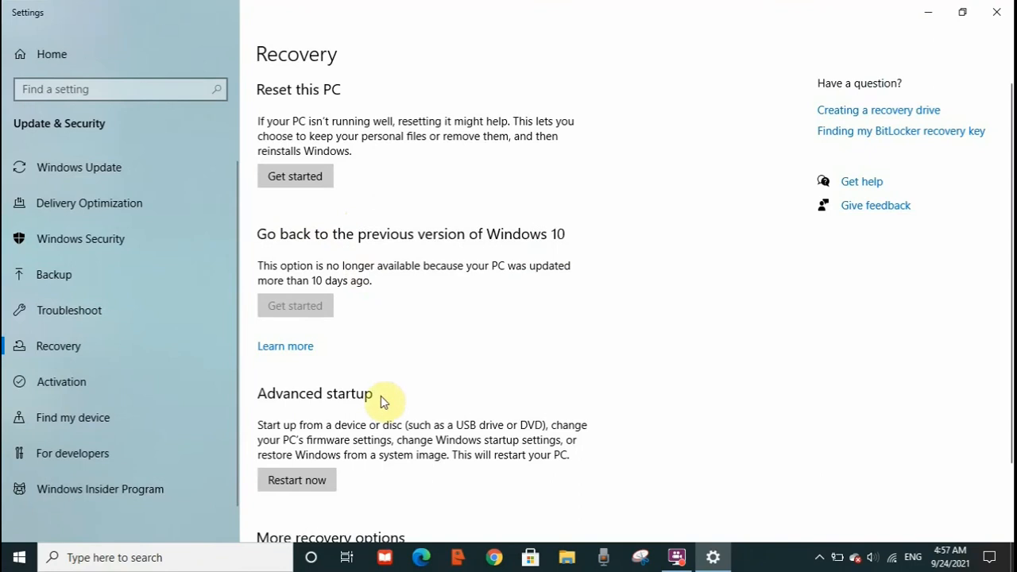
mouse_move(290, 480)
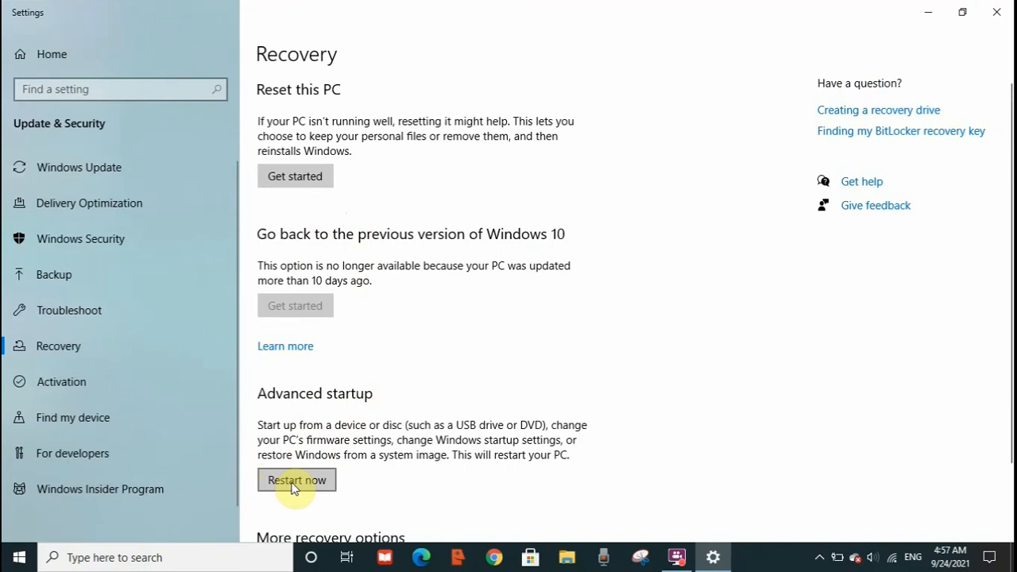
mouse_move(329, 492)
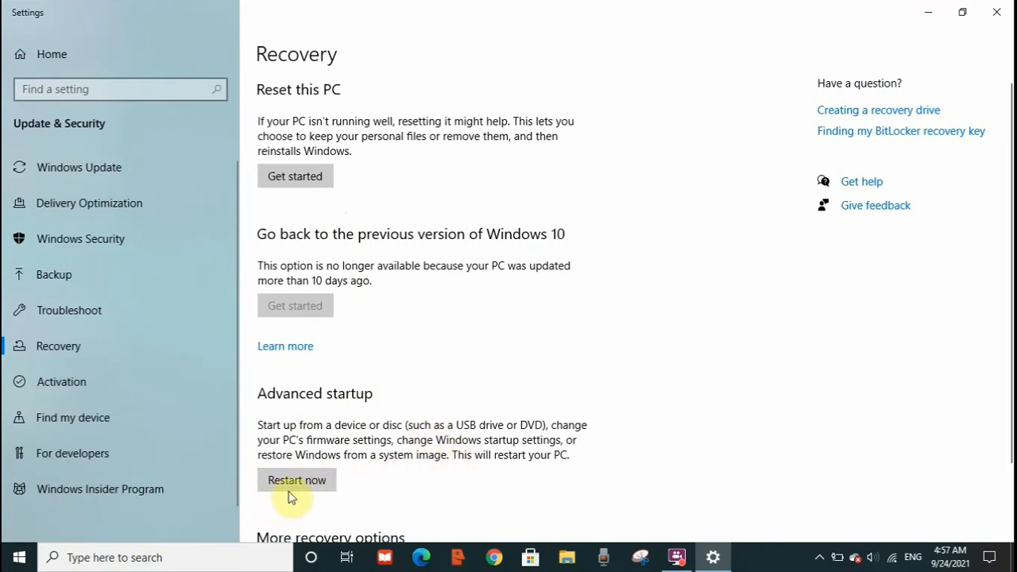
mouse_move(342, 487)
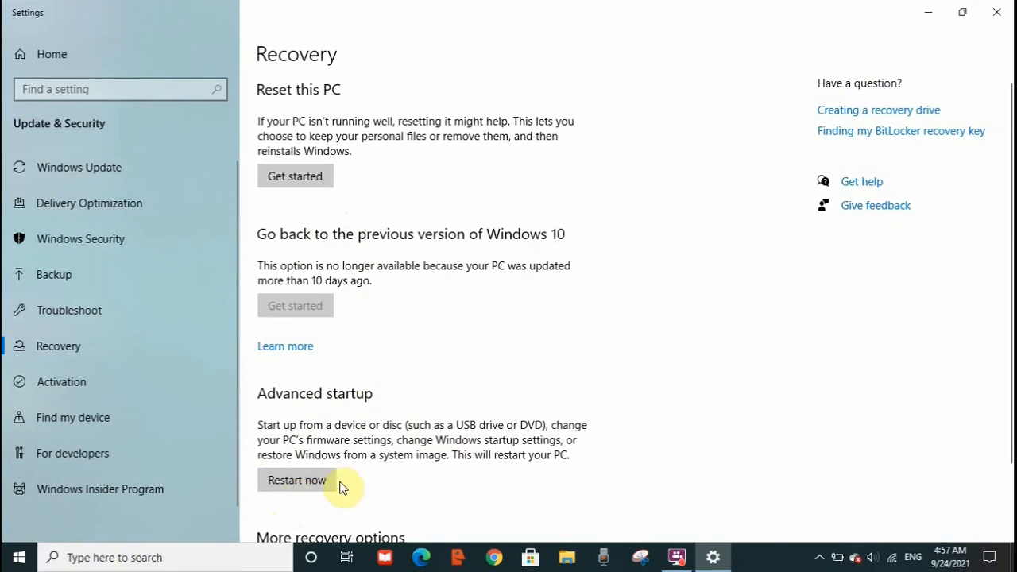